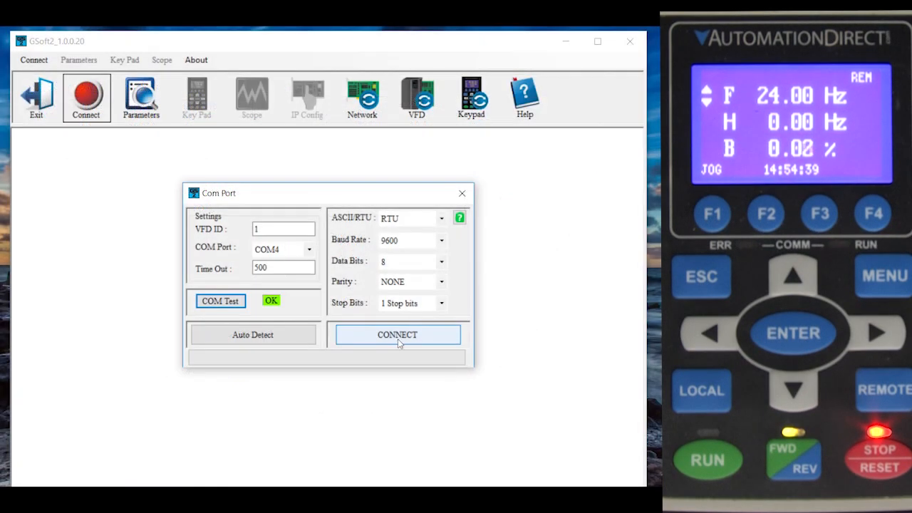
Step: Connect to the GS4 drive over COM4 and bring up the Scope window
{"action": "left_click", "coordinate": [396, 335]}
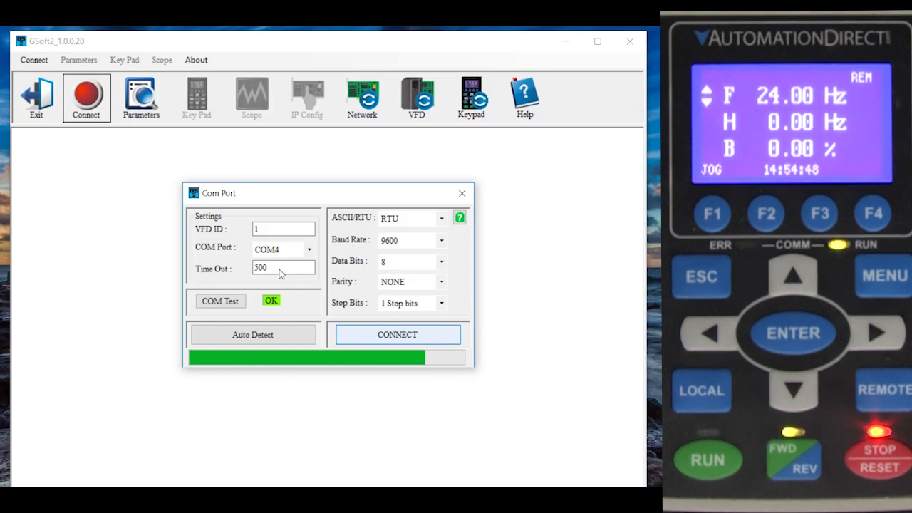
{"action": "left_click", "coordinate": [396, 334]}
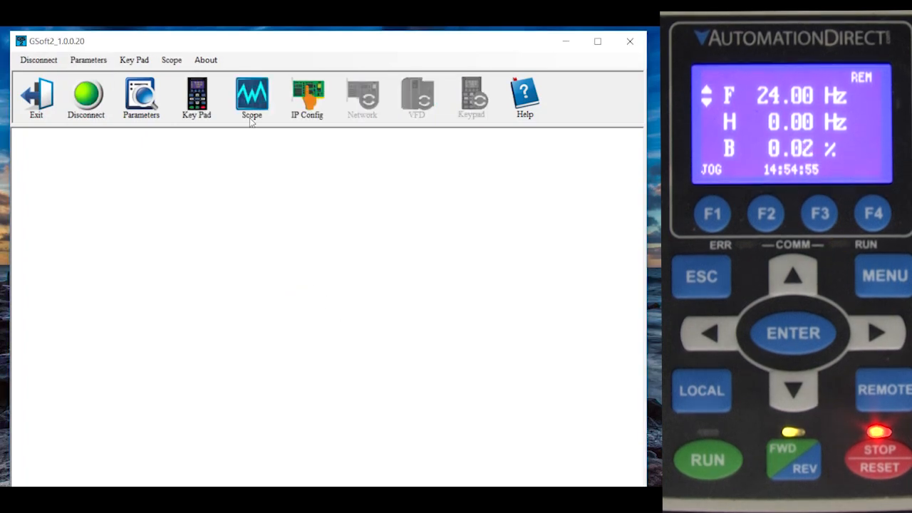
{"action": "left_click", "coordinate": [251, 97]}
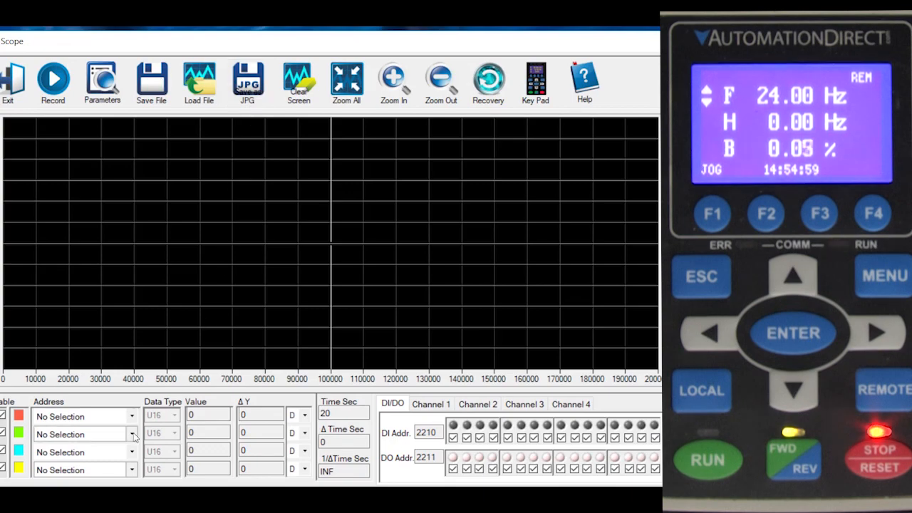
Step: Assign PID ERROR, PID reference, PID F-Command and PID feedback to the scope channels
{"action": "left_click", "coordinate": [131, 433]}
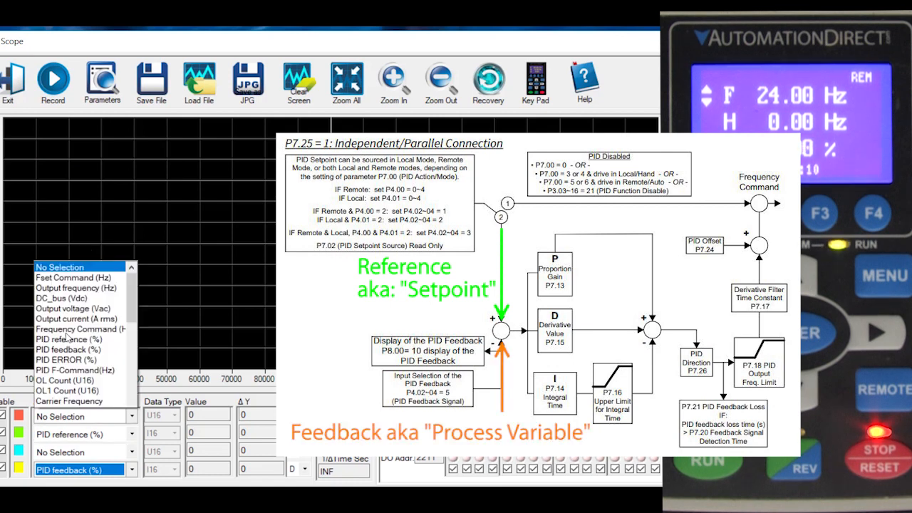
{"action": "left_click", "coordinate": [66, 195]}
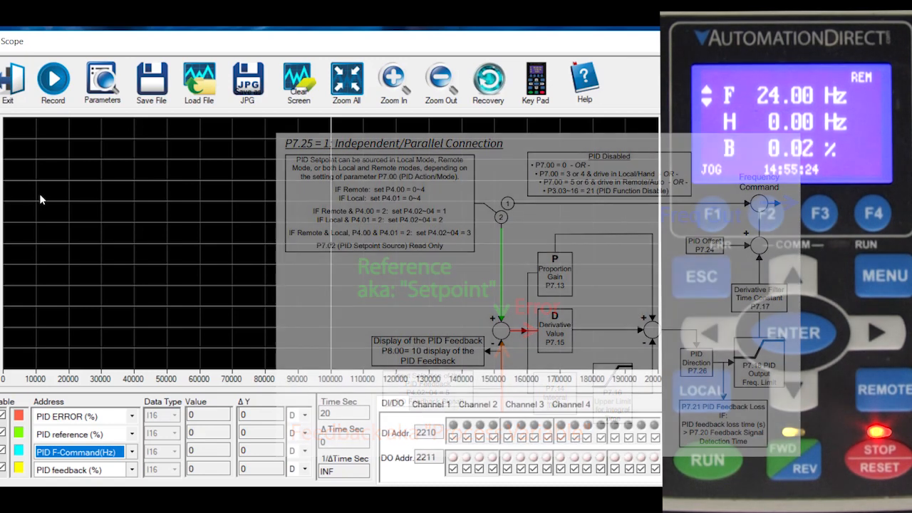
Step: Record live PID error and feedback traces while the drive runs near 31 Hz
{"action": "left_click", "coordinate": [53, 79]}
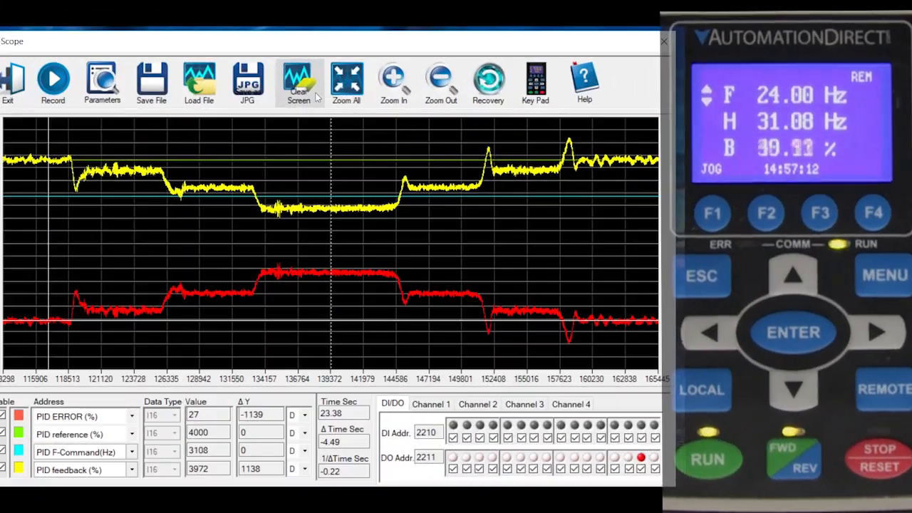
Step: Record strongly oscillating PID traces after P term 07.13 is raised to 1.0
{"action": "left_click", "coordinate": [298, 81]}
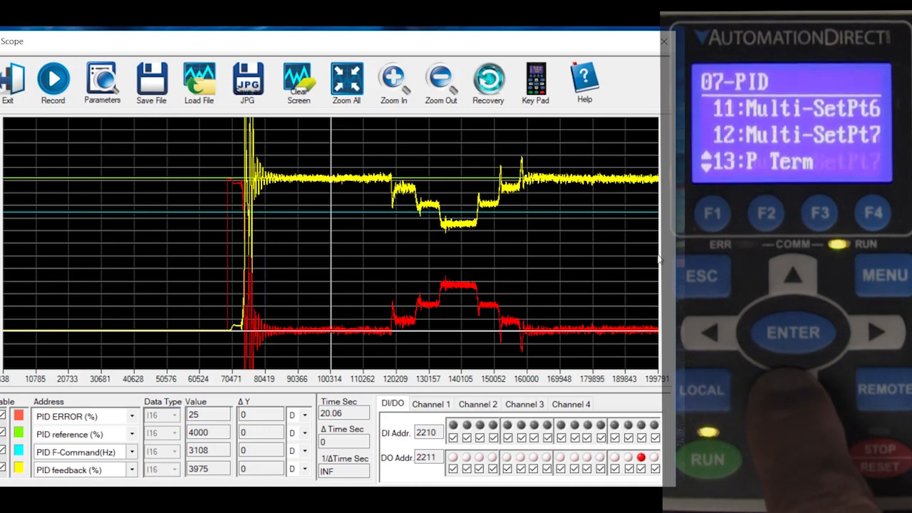
{"action": "left_click", "coordinate": [792, 330]}
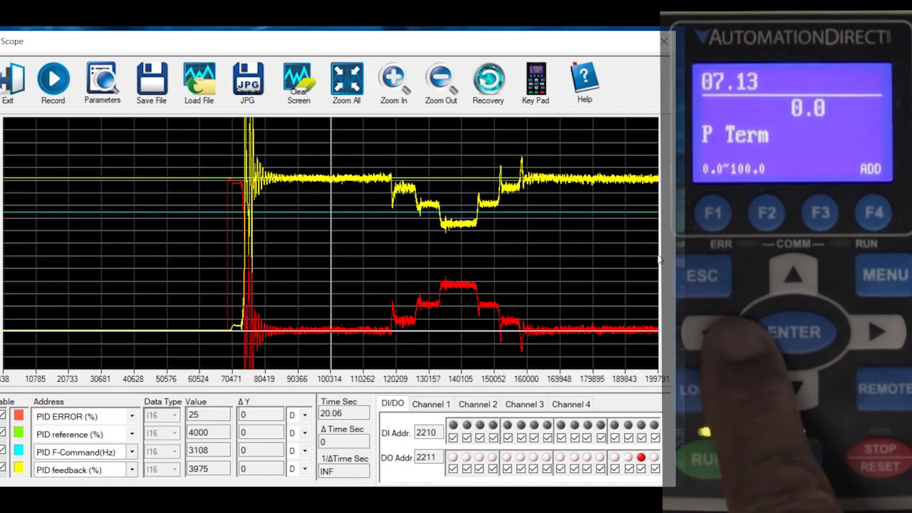
{"action": "left_click", "coordinate": [53, 78]}
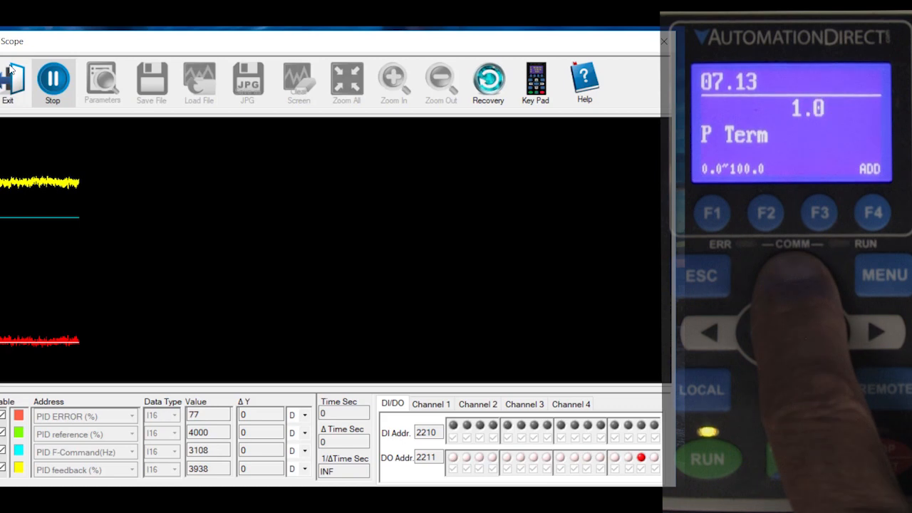
{"action": "left_click", "coordinate": [792, 278]}
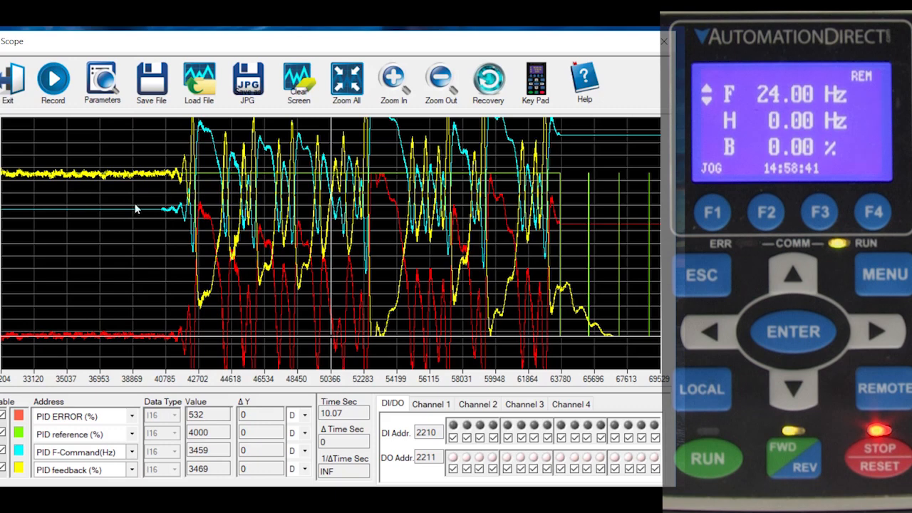
{"action": "mouse_move", "coordinate": [157, 231]}
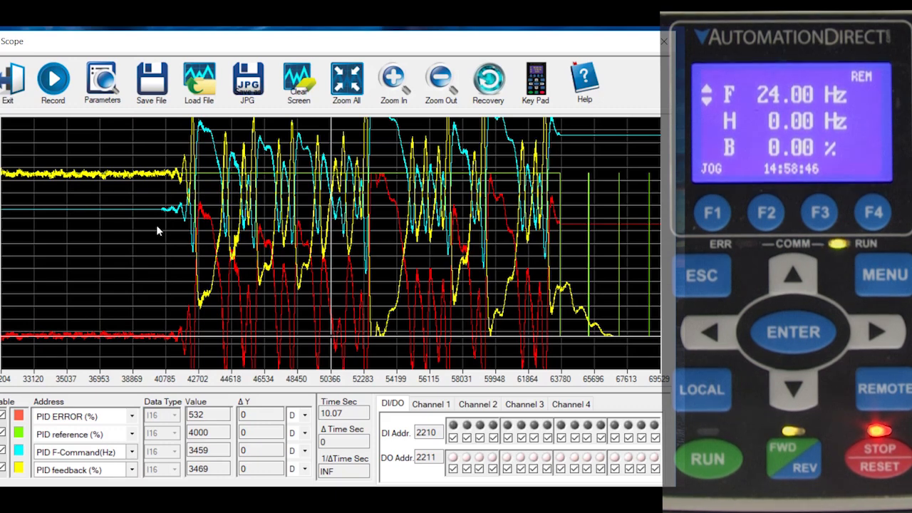
Step: Record PID traces as P term drops to 0.5 and toward zero, oscillation settling
{"action": "left_click", "coordinate": [53, 78]}
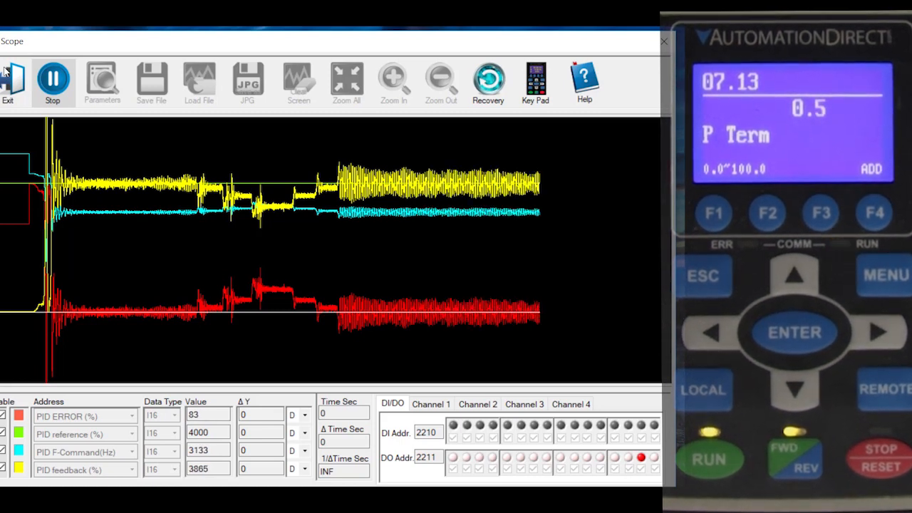
{"action": "left_click", "coordinate": [792, 387]}
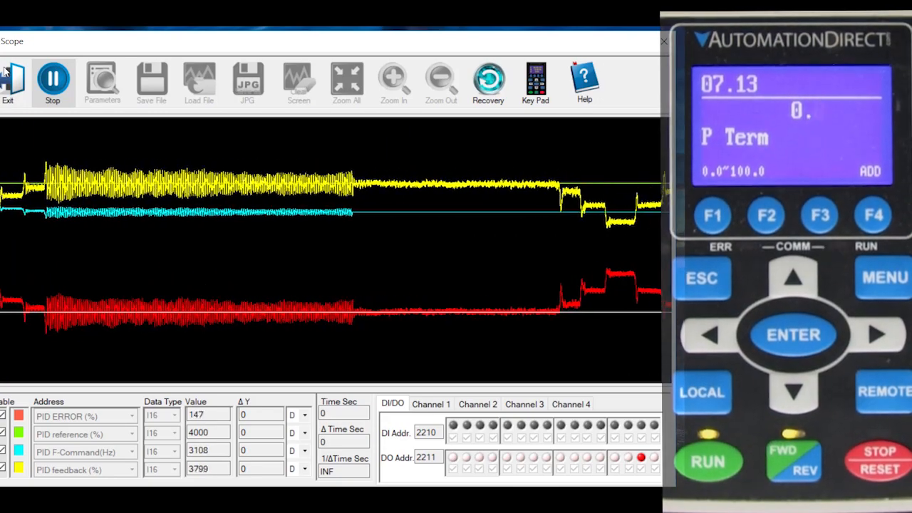
Step: Stop the capture and show only the PID feedback trace to inspect its noise band
{"action": "left_click", "coordinate": [52, 81]}
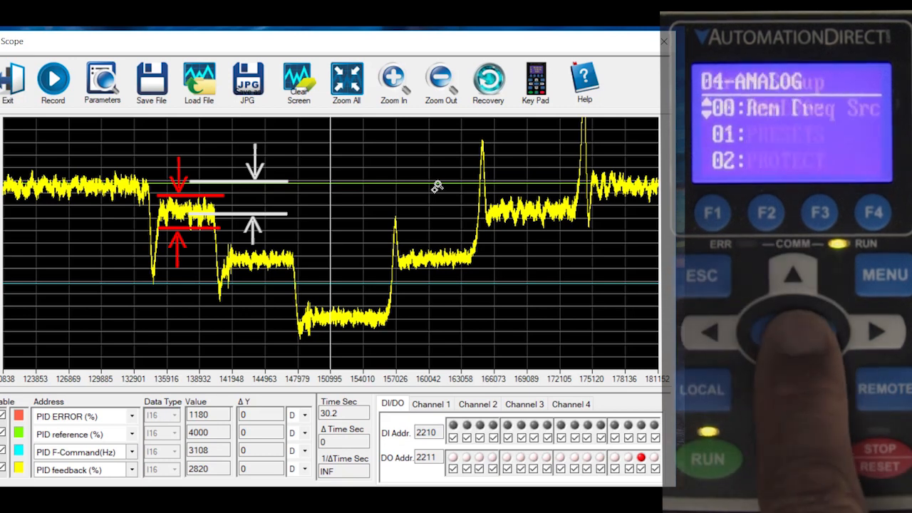
Step: Restart recording smoother PID traces with AI1 filter 0.25 s as P term 1.1 is entered
{"action": "left_click", "coordinate": [791, 331]}
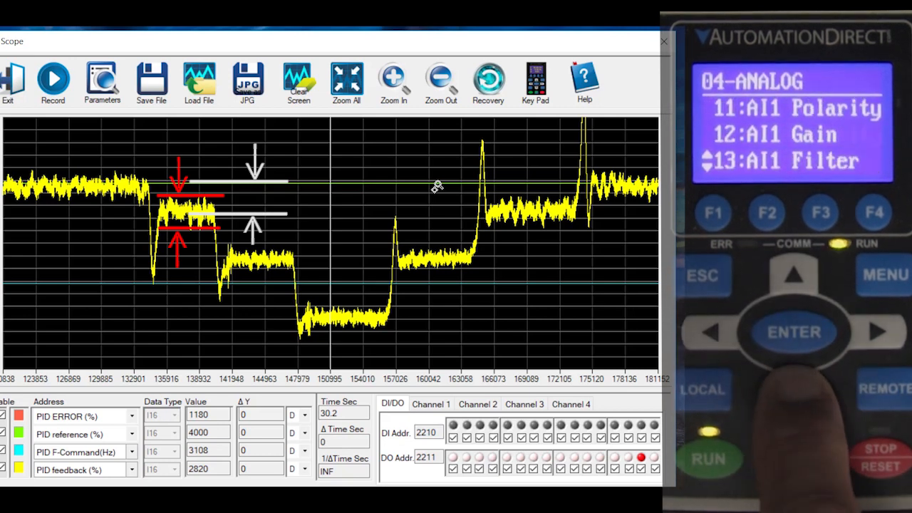
{"action": "left_click", "coordinate": [792, 332]}
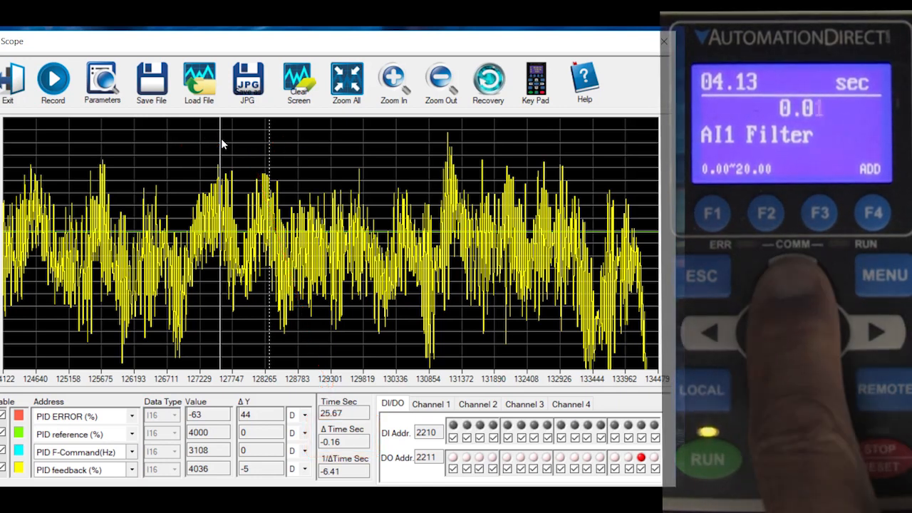
{"action": "left_click", "coordinate": [792, 277]}
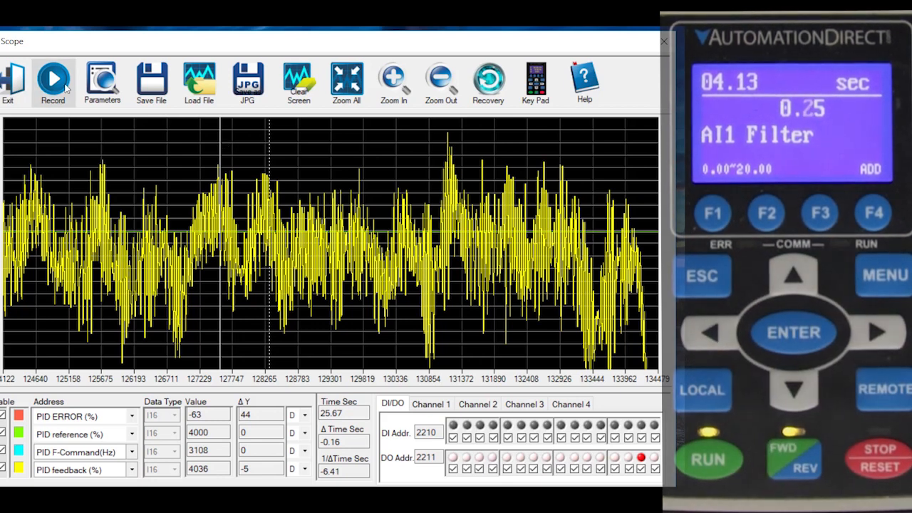
{"action": "left_click", "coordinate": [53, 79]}
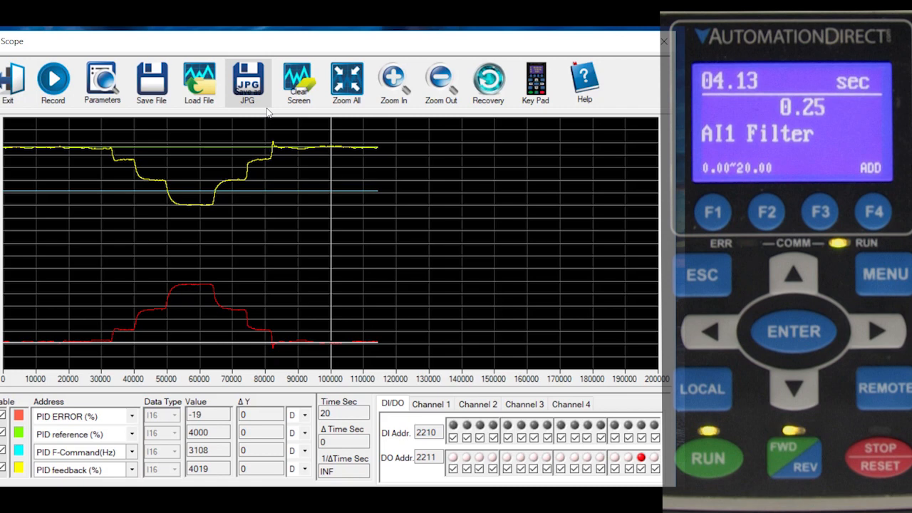
{"action": "left_click", "coordinate": [53, 78]}
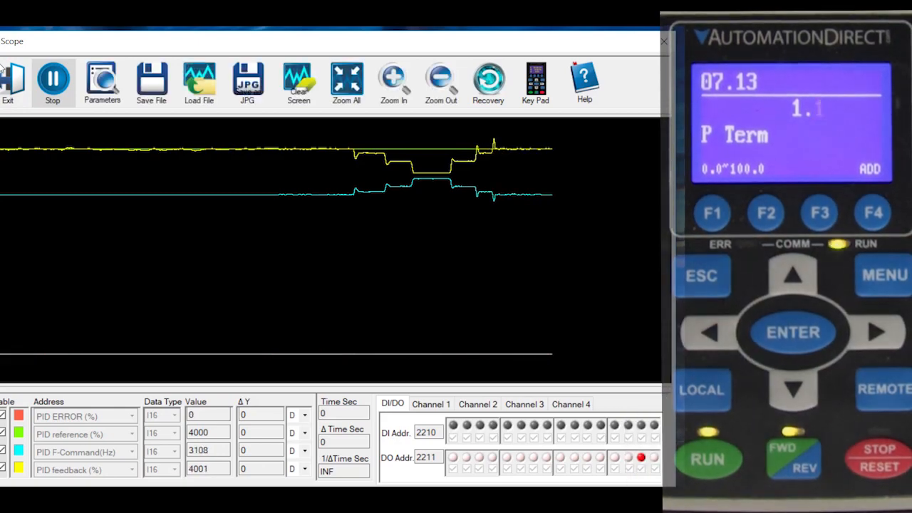
Step: Stop the P 1.1 capture and read PID ERROR 471 on the red trace
{"action": "left_click", "coordinate": [53, 82]}
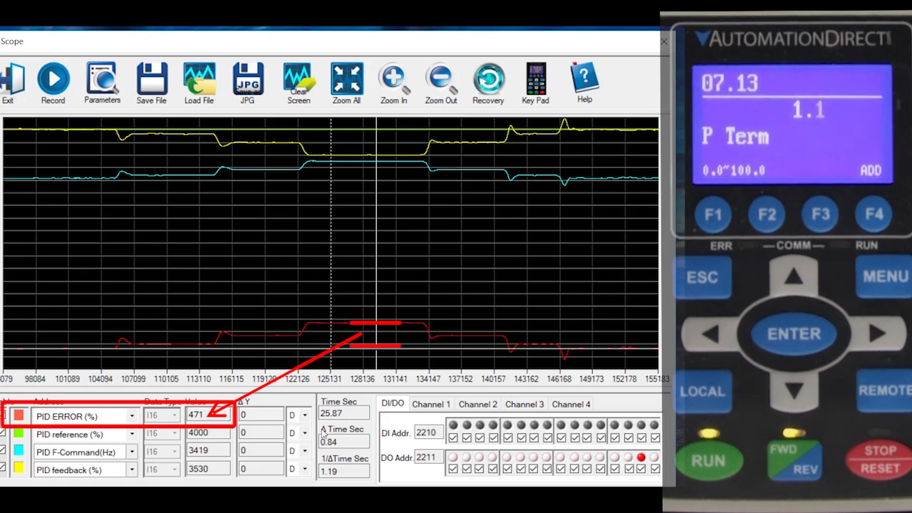
Step: Capture with P at 2.0, read PID error 316, then record again as P 4.0 oscillates
{"action": "left_click", "coordinate": [53, 78]}
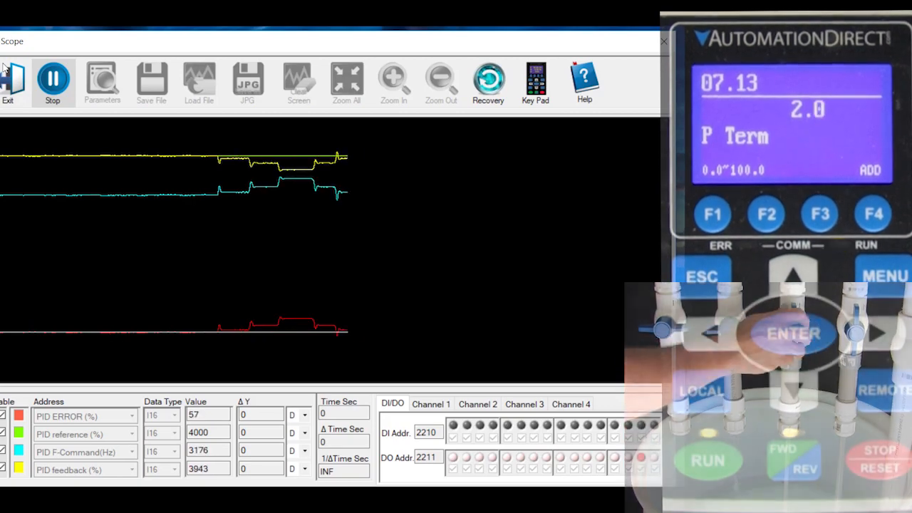
{"action": "left_click", "coordinate": [53, 81]}
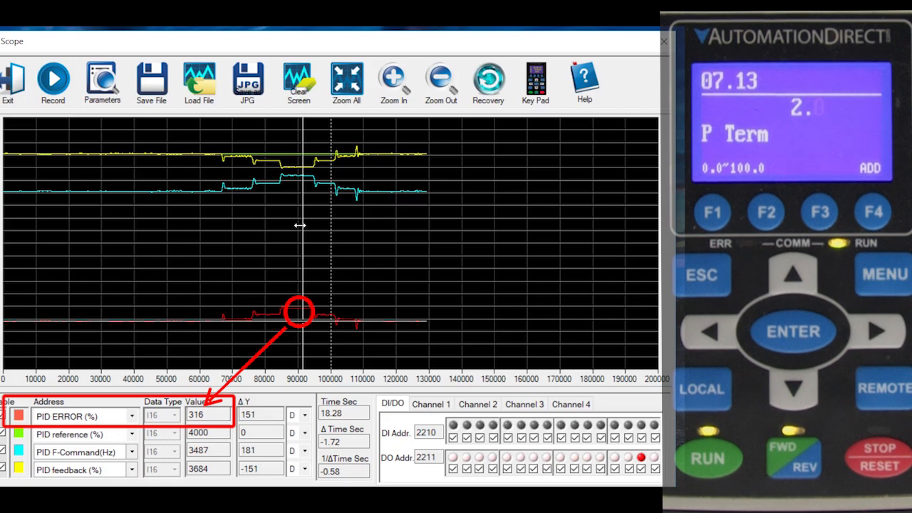
{"action": "left_click", "coordinate": [53, 79]}
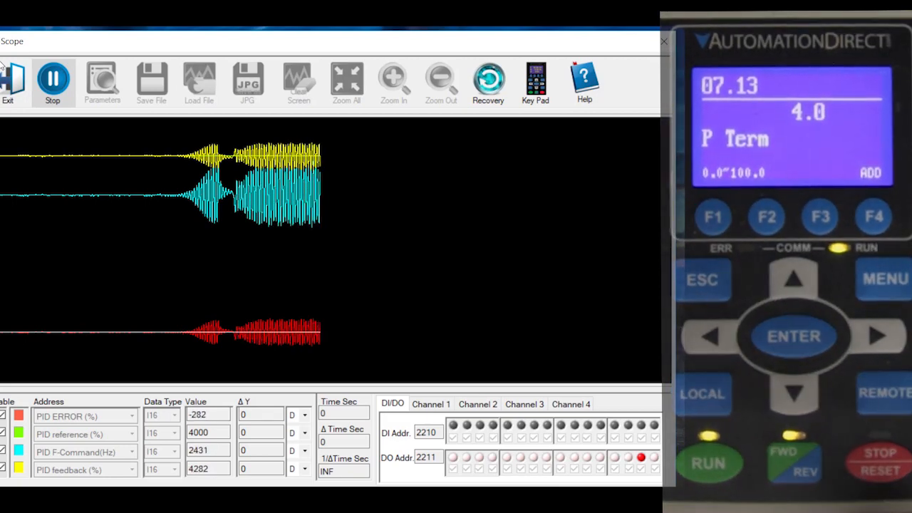
Step: Stop at P 3.0, read PID error 228 on the red trace, then record fresh step responses
{"action": "left_click", "coordinate": [792, 393]}
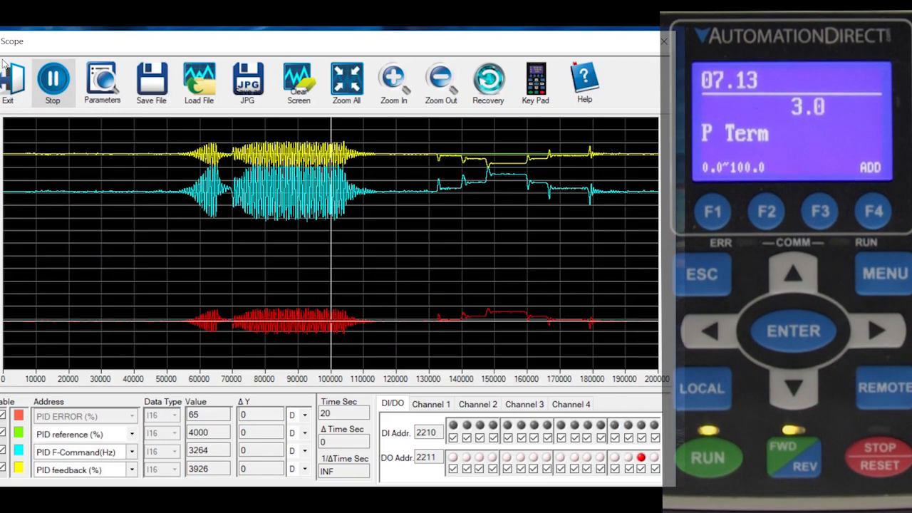
{"action": "left_click", "coordinate": [53, 78]}
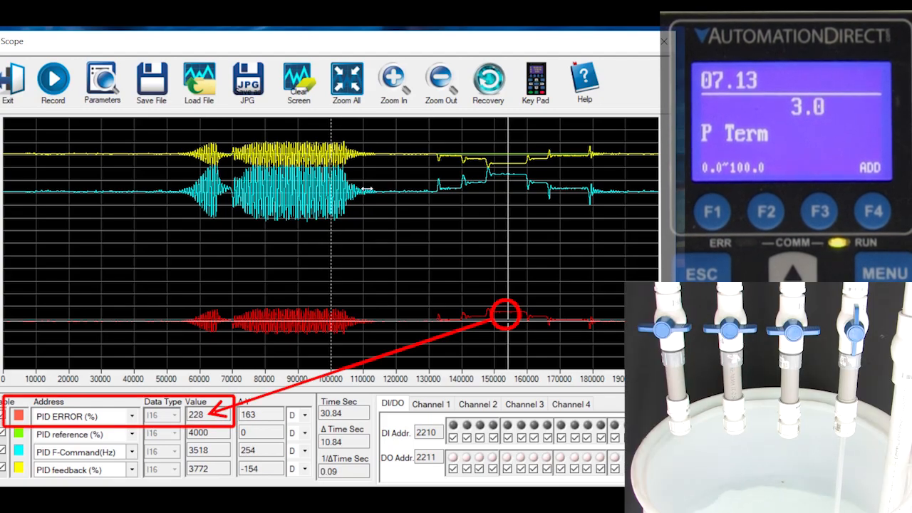
{"action": "left_click", "coordinate": [53, 78]}
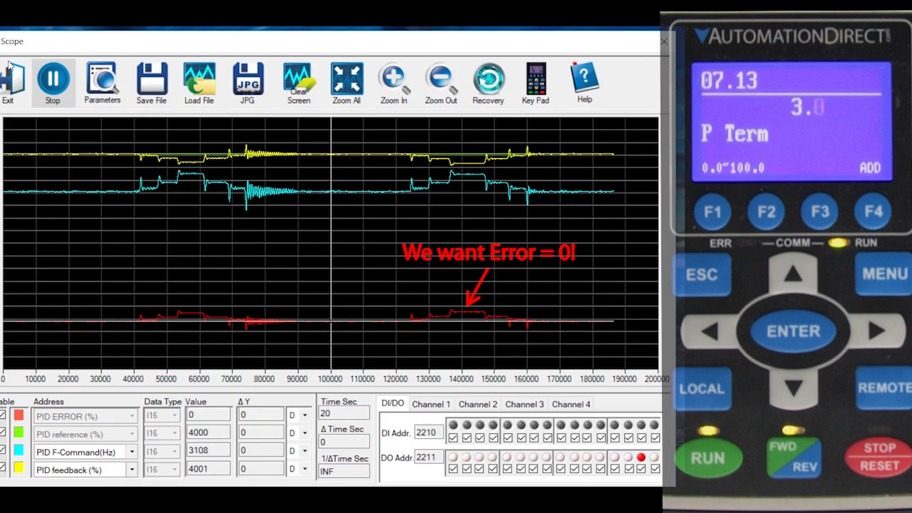
Step: Zoom into the yellow and cyan traces to read the ΔTime interval between two cursor points
{"action": "left_click", "coordinate": [52, 78]}
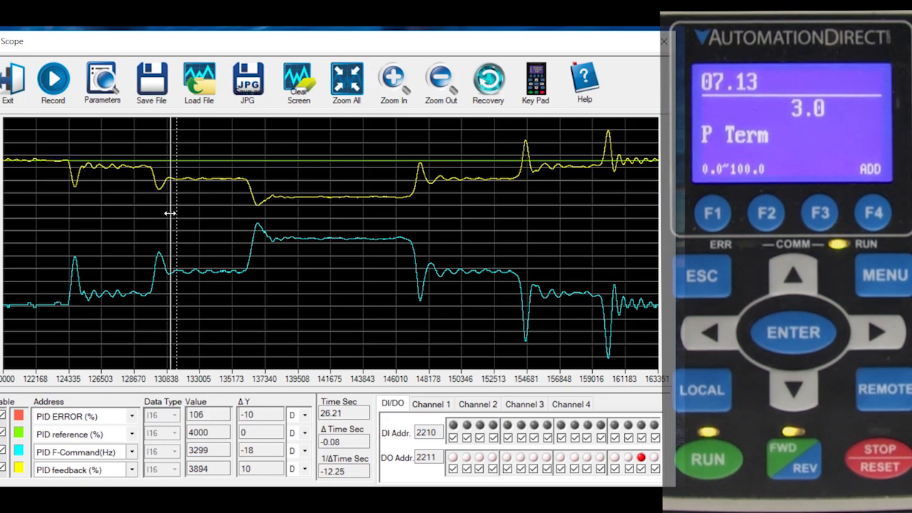
Step: Restore the full trace view with Zoom All and capture a new run with the I term at 0.10
{"action": "left_click", "coordinate": [345, 436]}
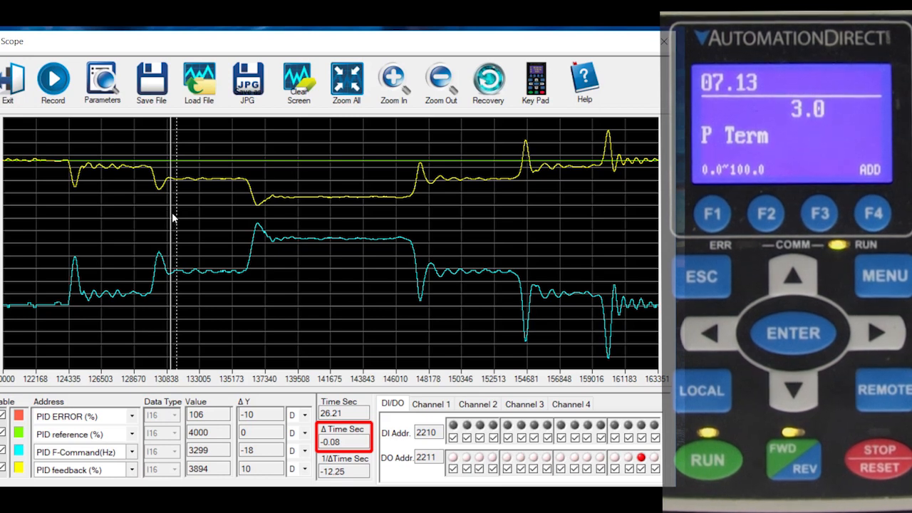
{"action": "left_click", "coordinate": [53, 81]}
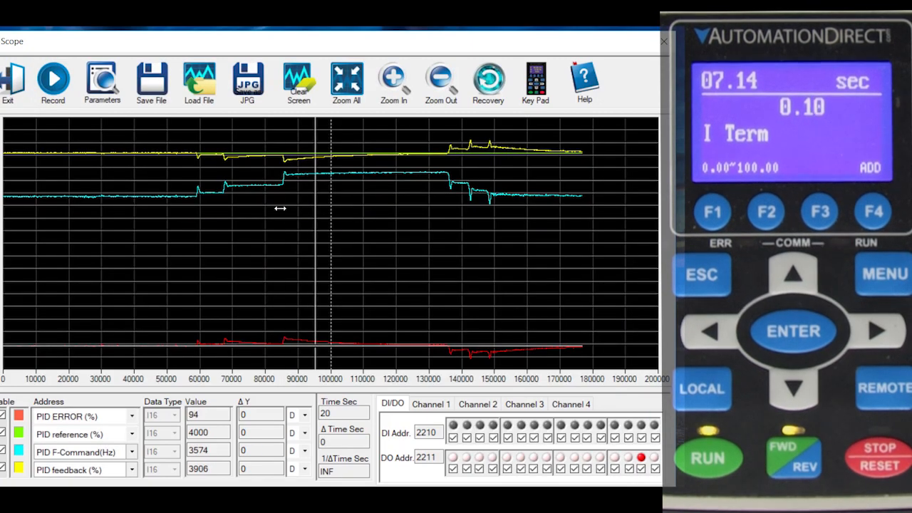
Step: Capture runs at smaller I values down to 0.02 s and zoom in to measure the 2.05 s response interval
{"action": "left_click_drag", "start_coordinate": [311, 208], "coordinate": [363, 188]}
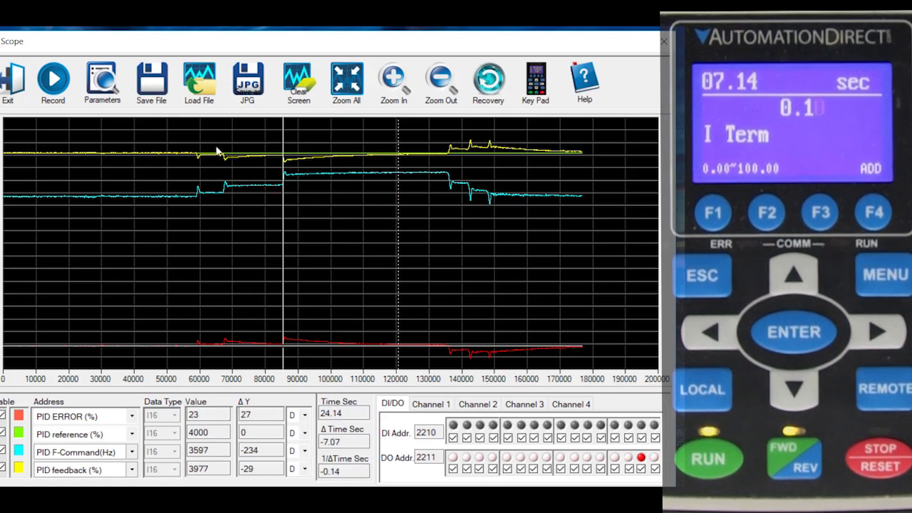
{"action": "left_click", "coordinate": [53, 78]}
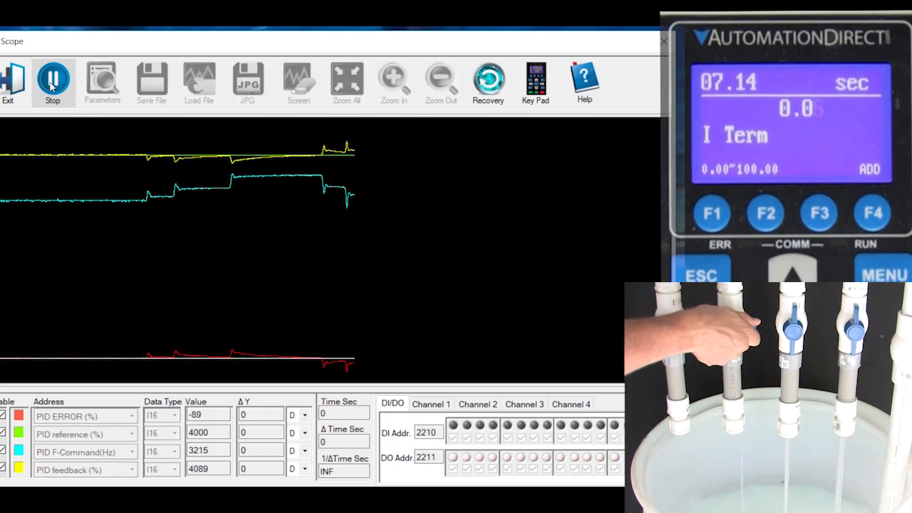
{"action": "left_click", "coordinate": [51, 80]}
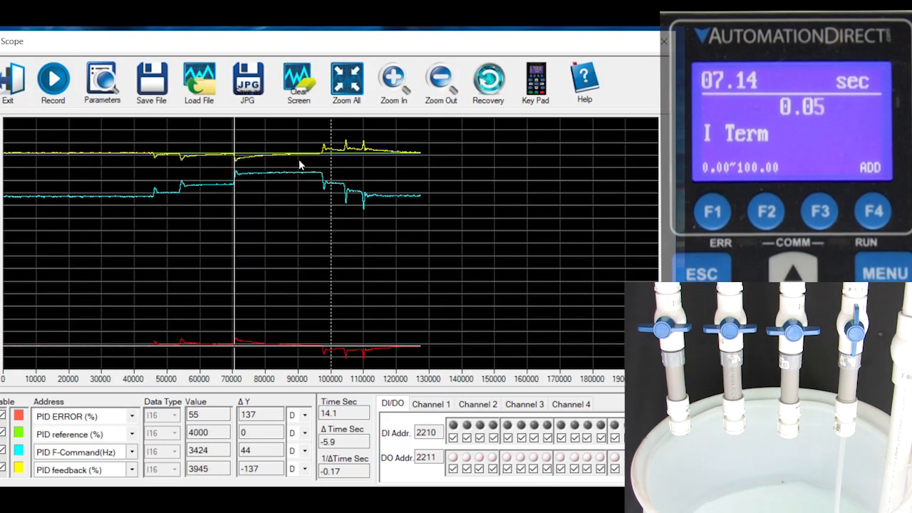
{"action": "left_click", "coordinate": [52, 81]}
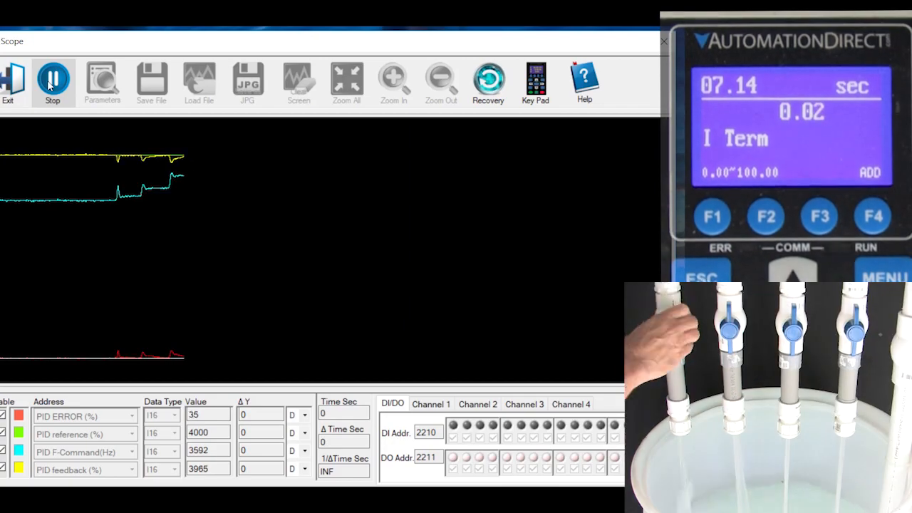
{"action": "left_click", "coordinate": [51, 78]}
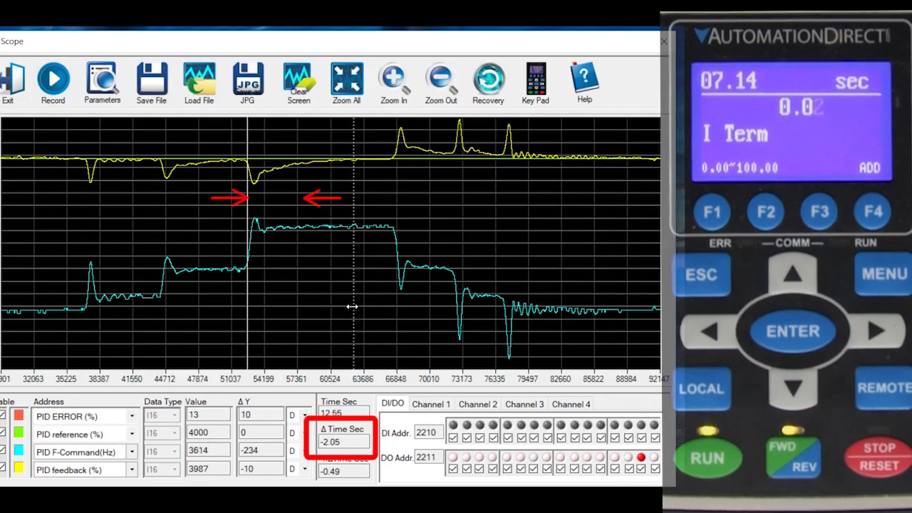